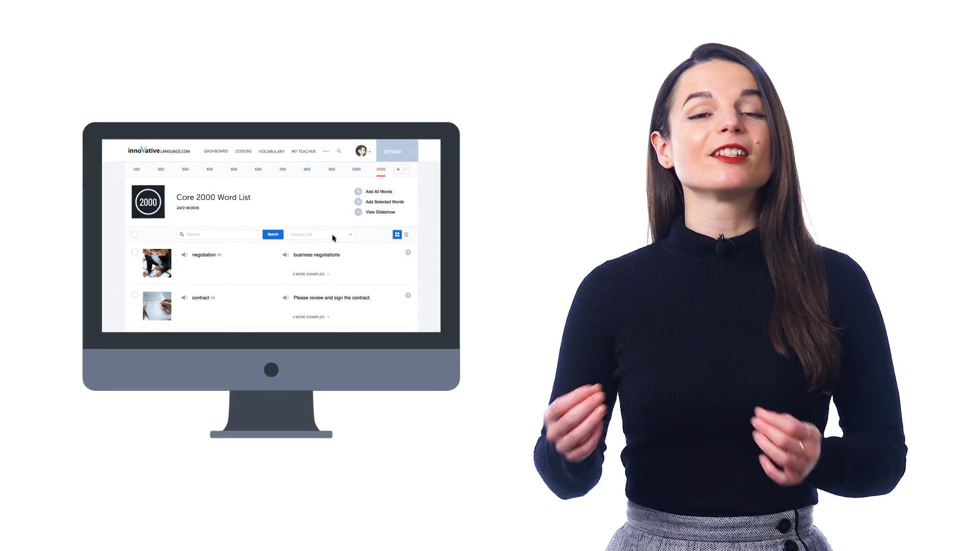
Show the Core 100 Word List and check the word 'week' for selection.
click(320, 235)
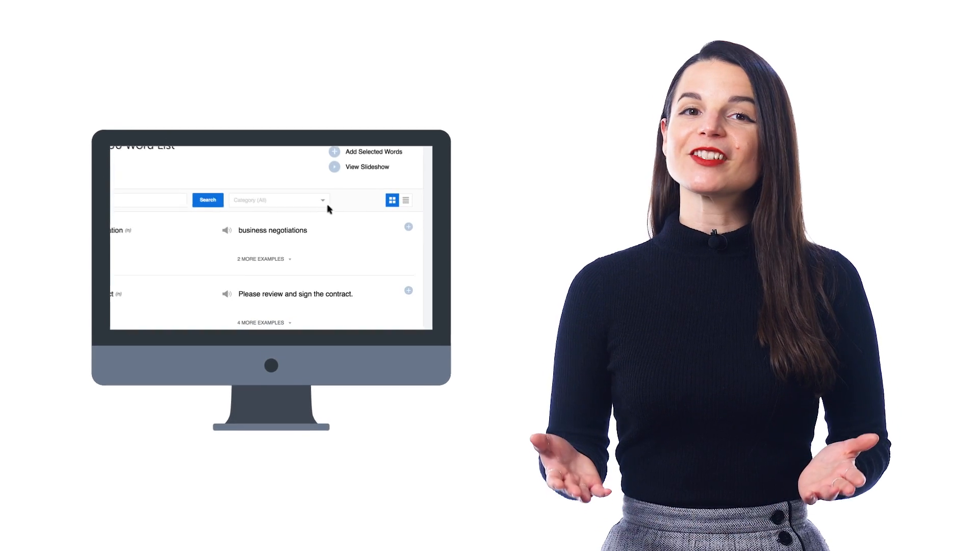
click(280, 199)
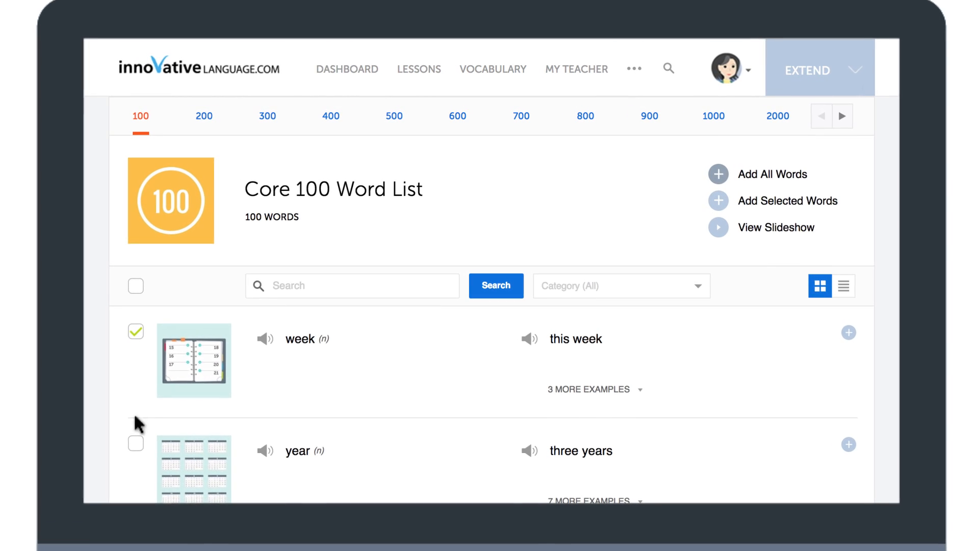
click(130, 449)
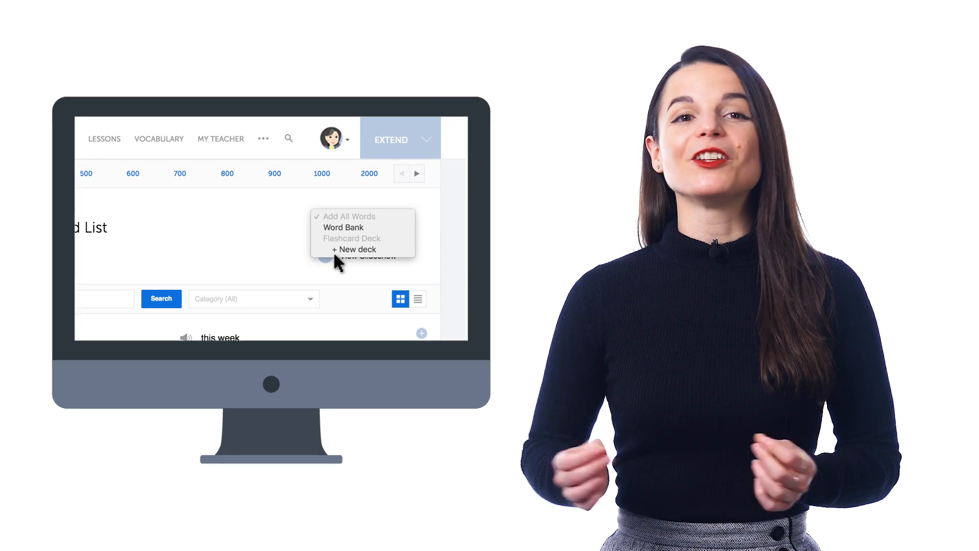
mouse_move(380, 261)
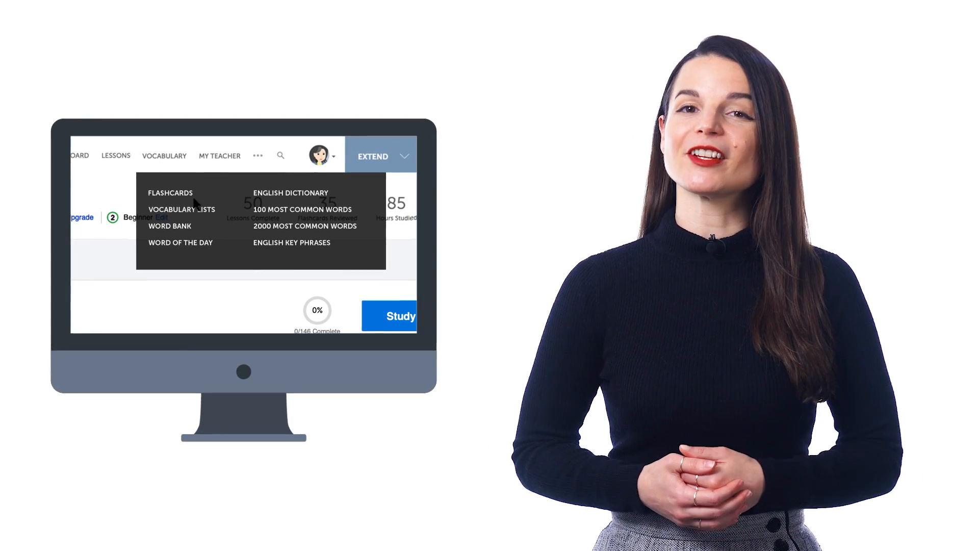
Choose '2000 Most Common Words' from the Vocabulary menu to return to the Core 2000 list.
click(304, 226)
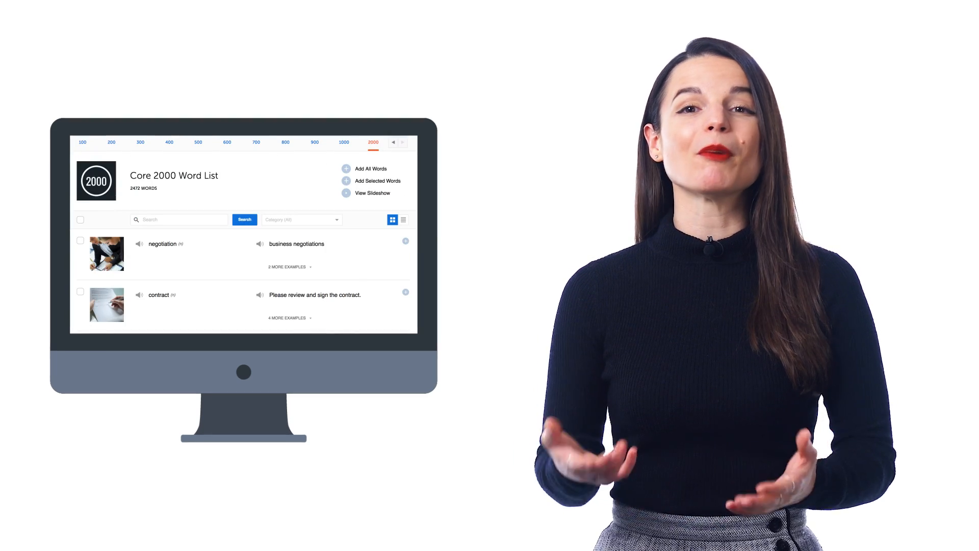